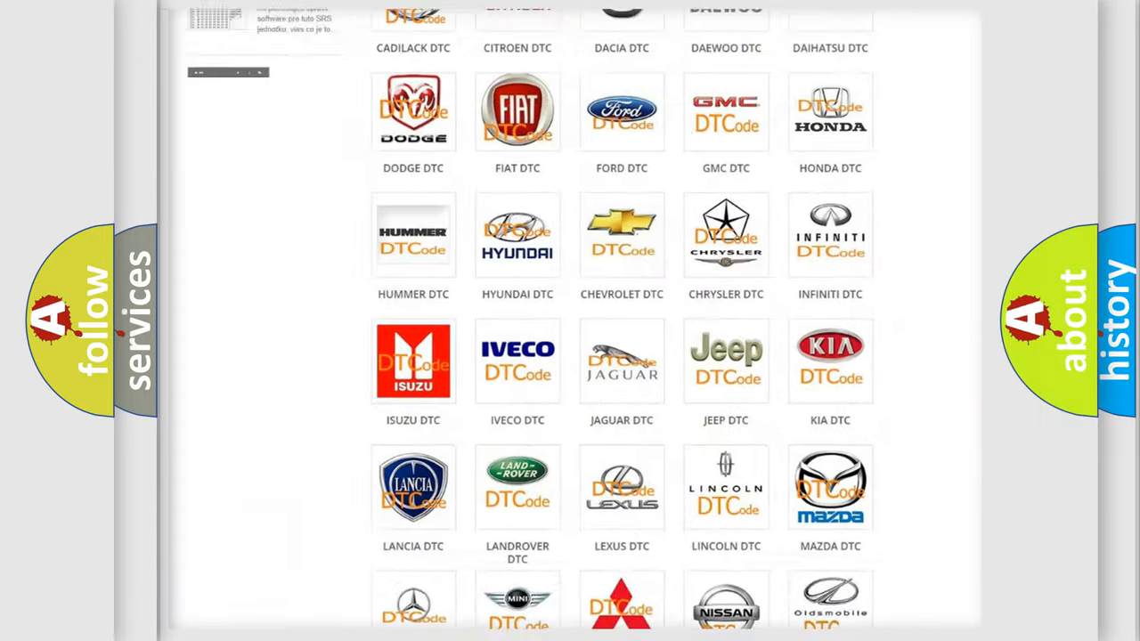
{"action": "scroll", "scroll_direction": "up", "scroll_amount": 3}
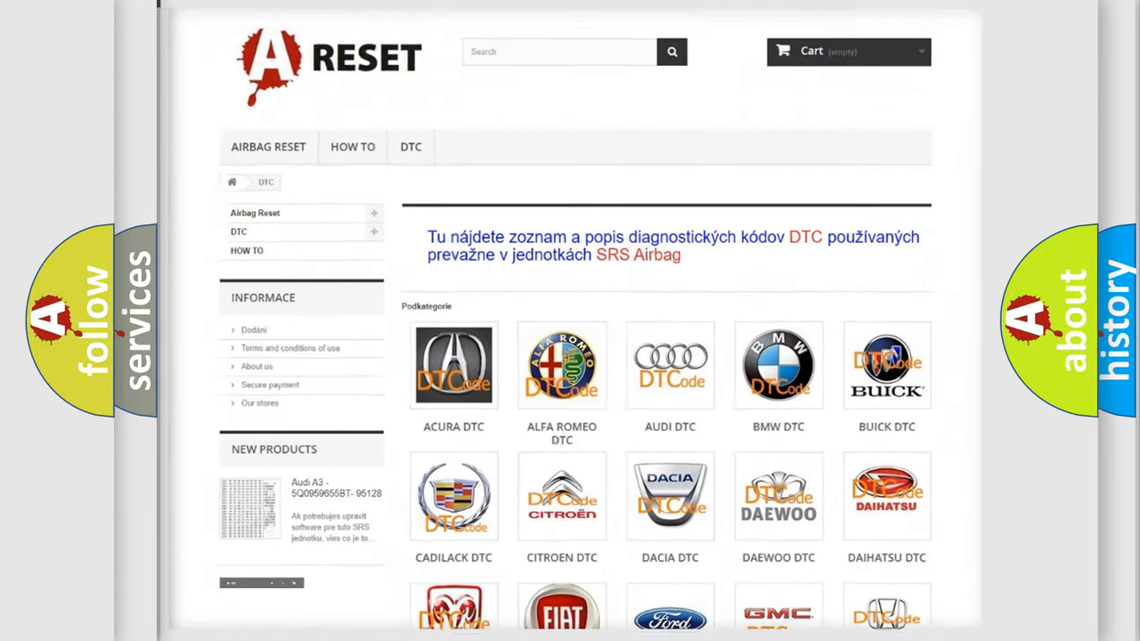
{"action": "scroll", "scroll_direction": "down", "scroll_amount": 3}
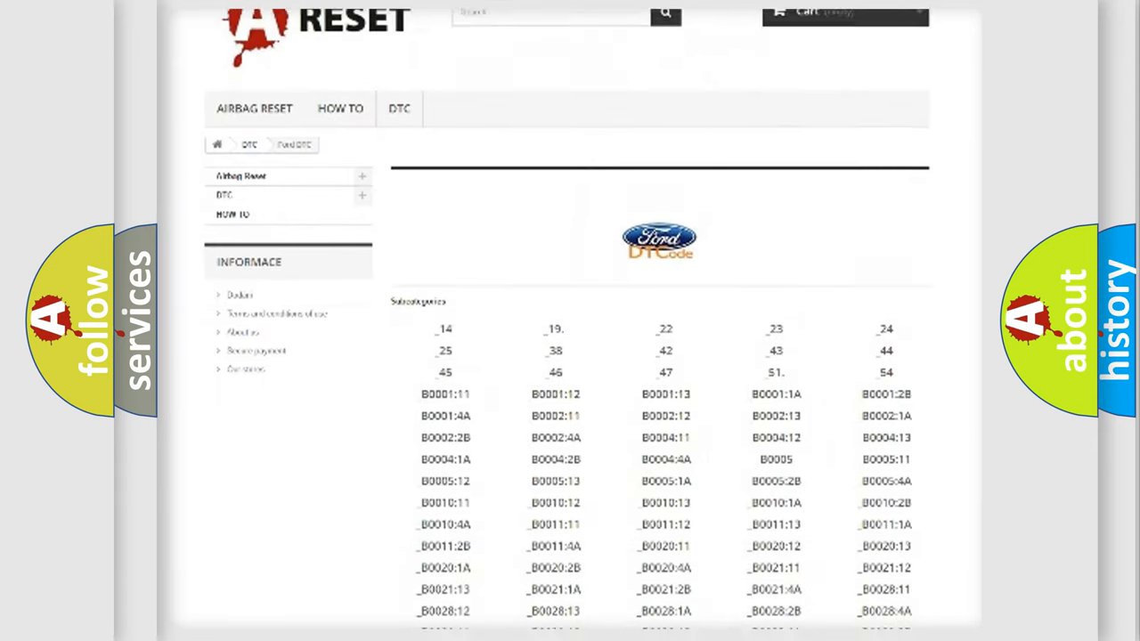
{"action": "scroll", "scroll_direction": "down", "scroll_amount": 3}
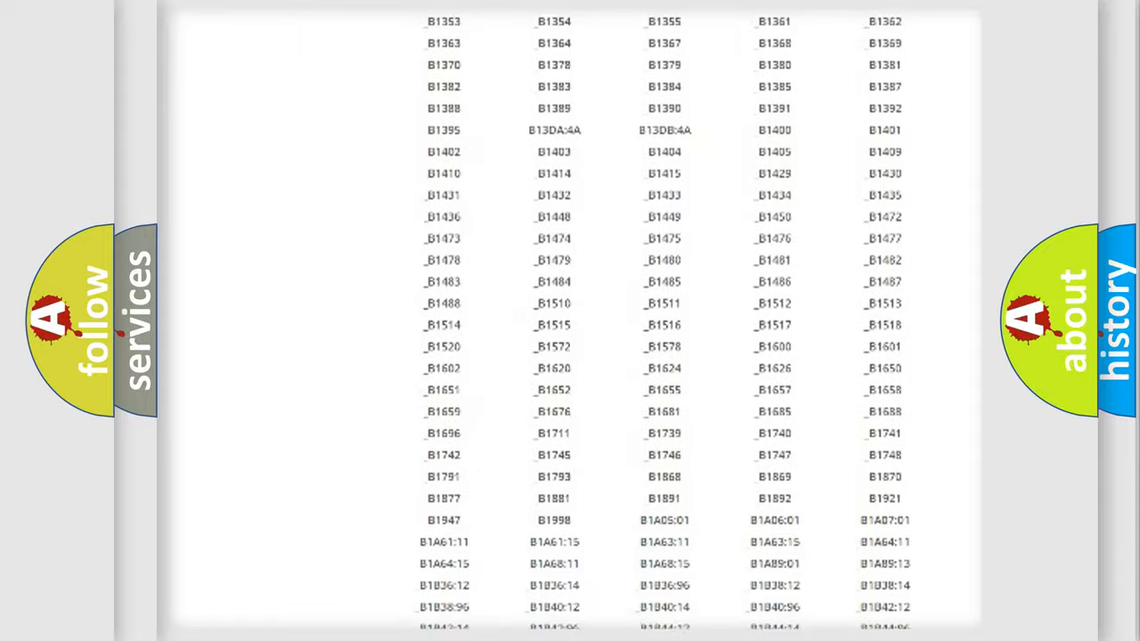
{"action": "scroll", "scroll_direction": "up", "scroll_amount": 3}
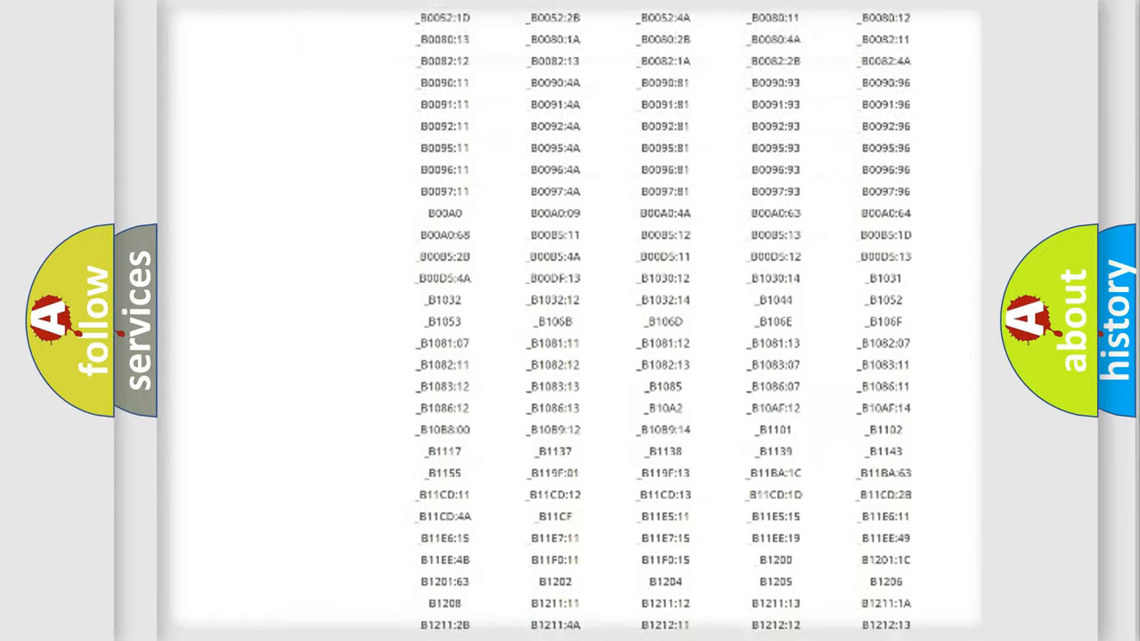
{"action": "scroll", "scroll_direction": "up", "scroll_amount": 3}
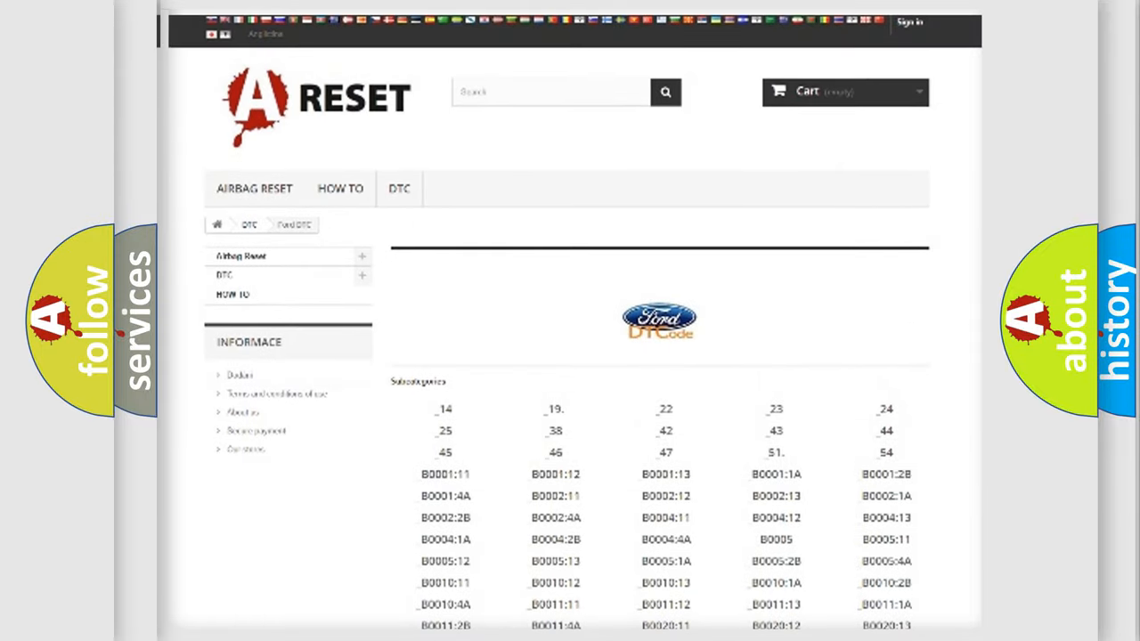